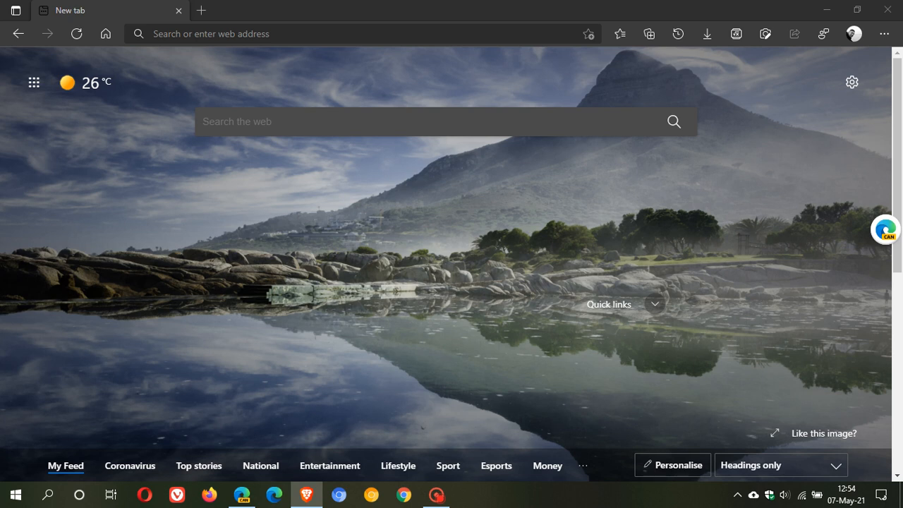
{"action": "mouse_move", "coordinate": [421, 249]}
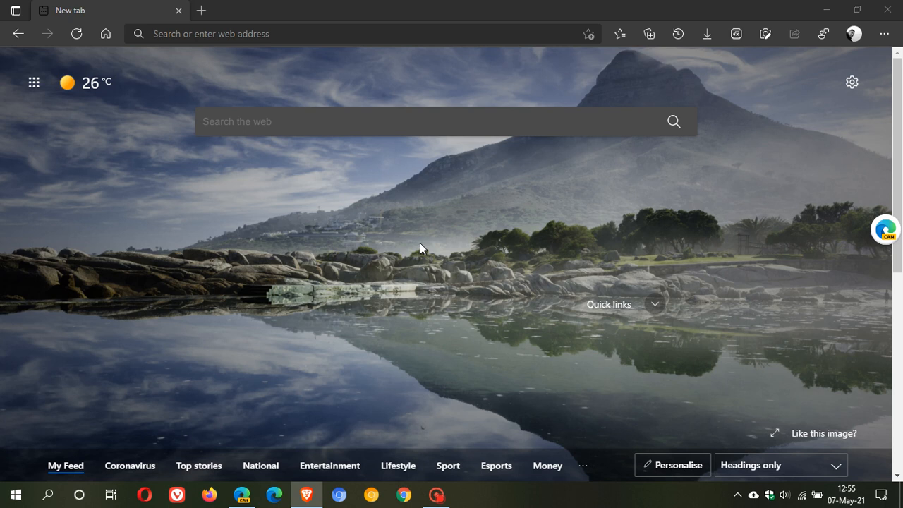
{"action": "mouse_move", "coordinate": [593, 294]}
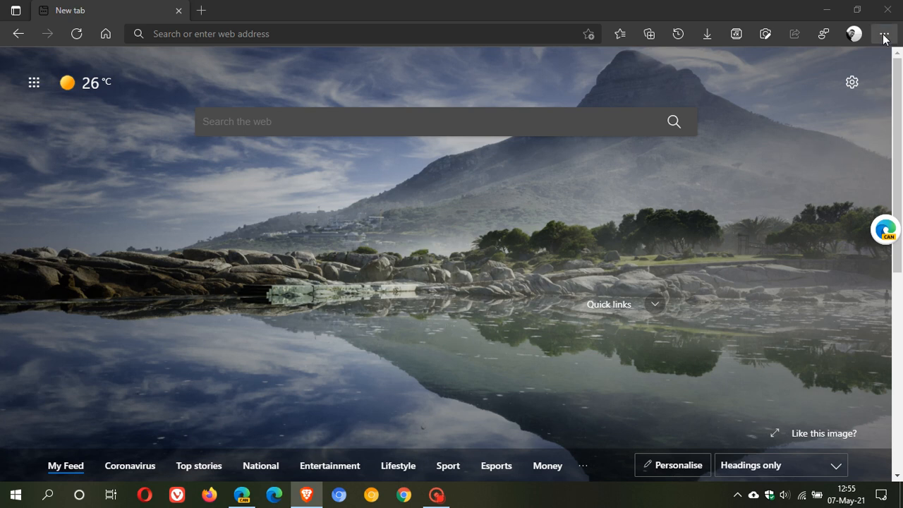
Step: Open Edge Canary Settings from the ... menu to reach the System page
{"action": "left_click", "coordinate": [883, 33]}
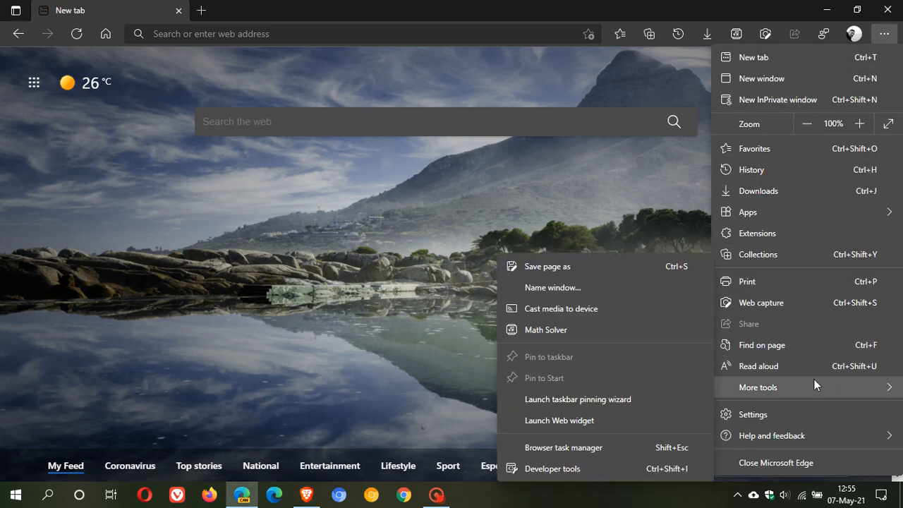
{"action": "left_click", "coordinate": [753, 414]}
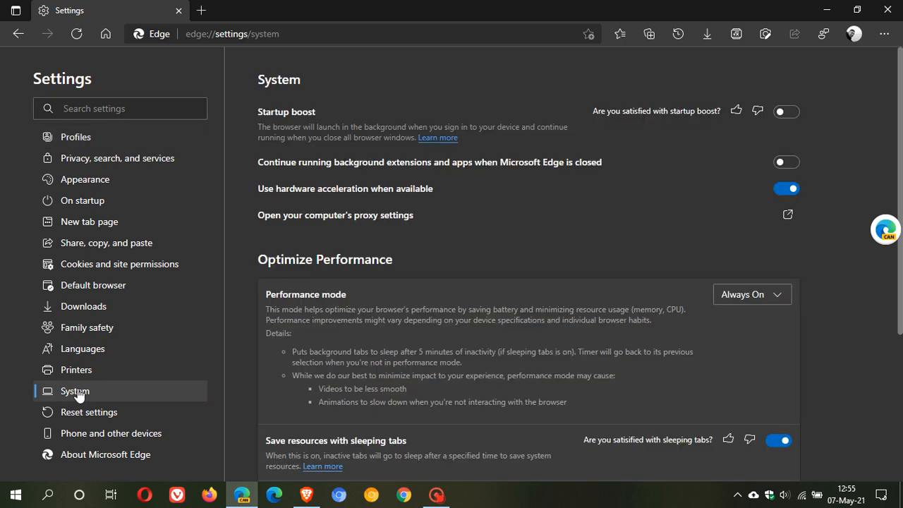
{"action": "mouse_move", "coordinate": [545, 309]}
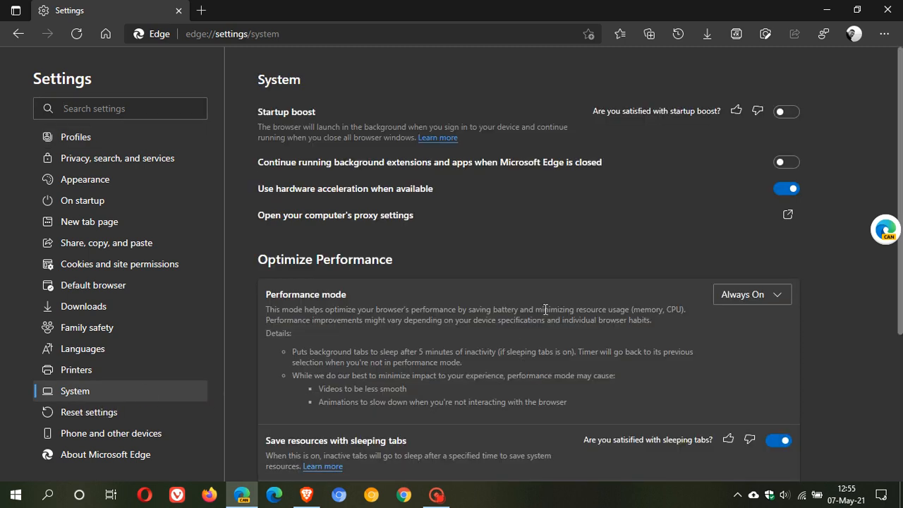
Step: Scroll down to the Optimize Performance section showing Performance mode Always On
{"action": "scroll", "scroll_direction": "down", "scroll_amount": 3}
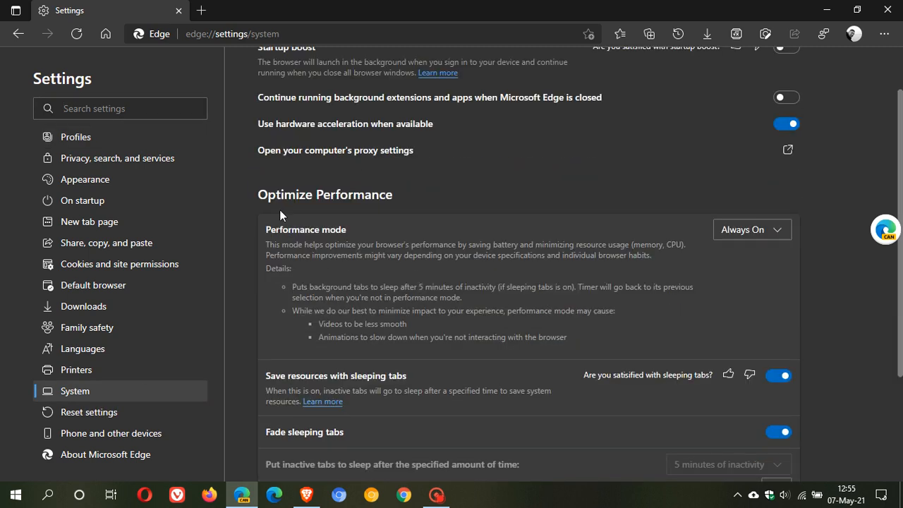
{"action": "mouse_move", "coordinate": [420, 205]}
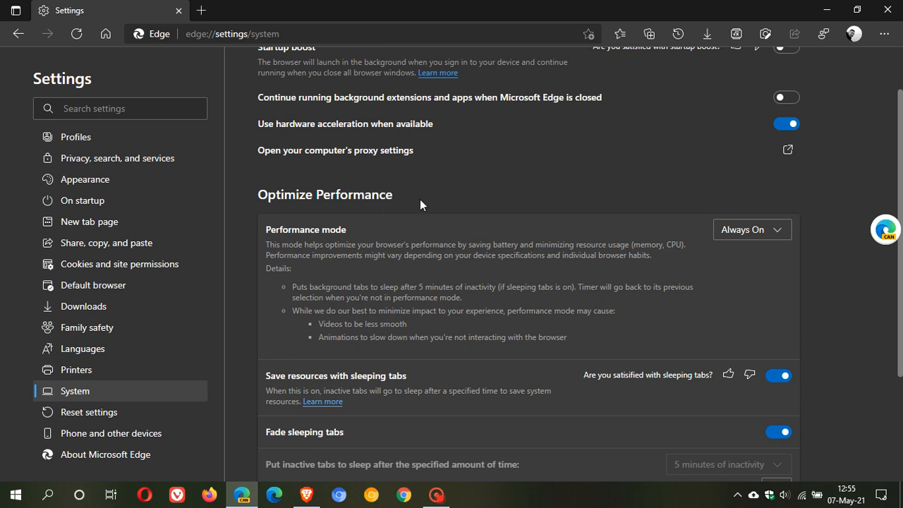
{"action": "mouse_move", "coordinate": [354, 232]}
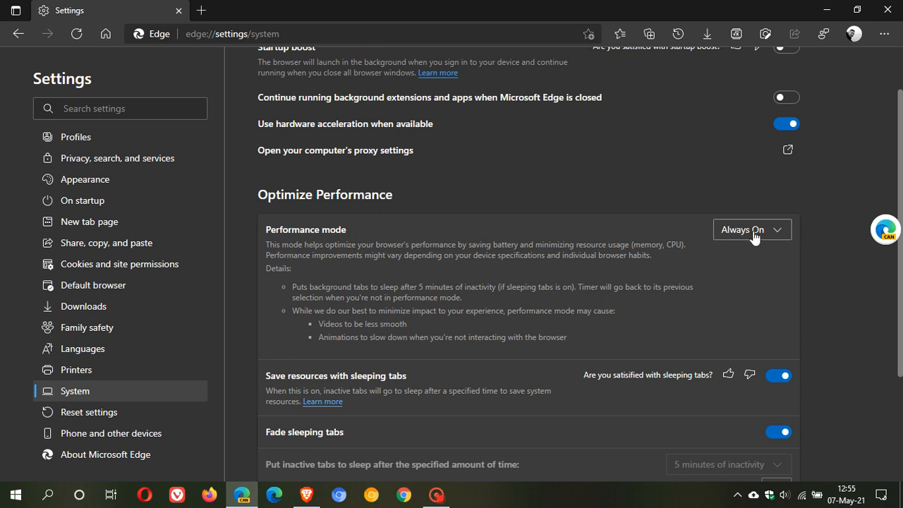
{"action": "mouse_move", "coordinate": [267, 298]}
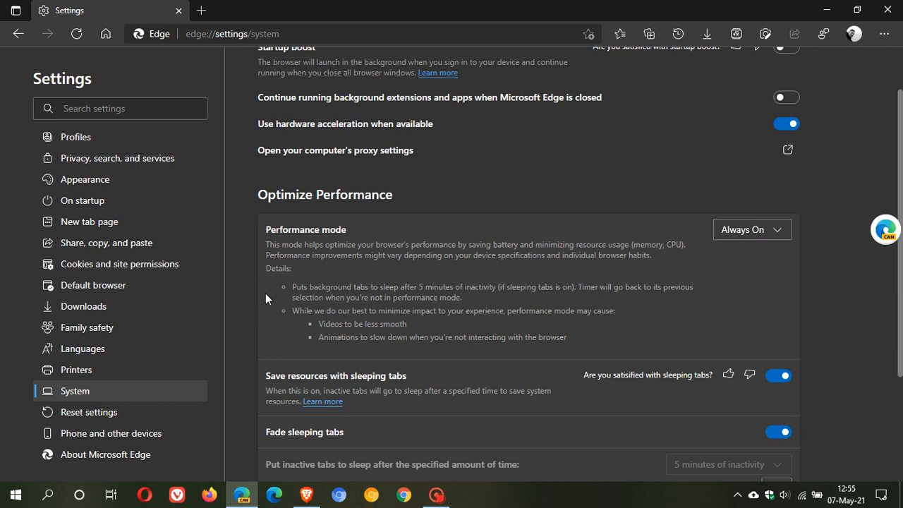
{"action": "mouse_move", "coordinate": [305, 252]}
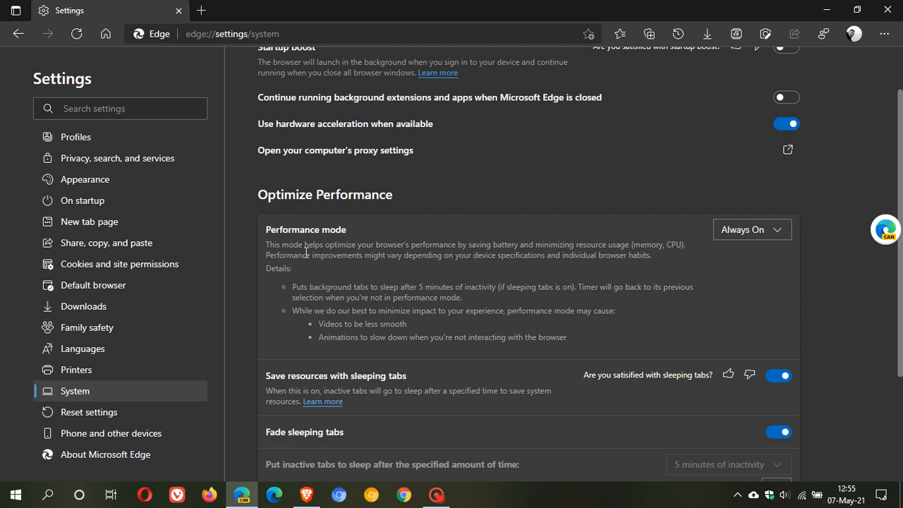
{"action": "mouse_move", "coordinate": [431, 256]}
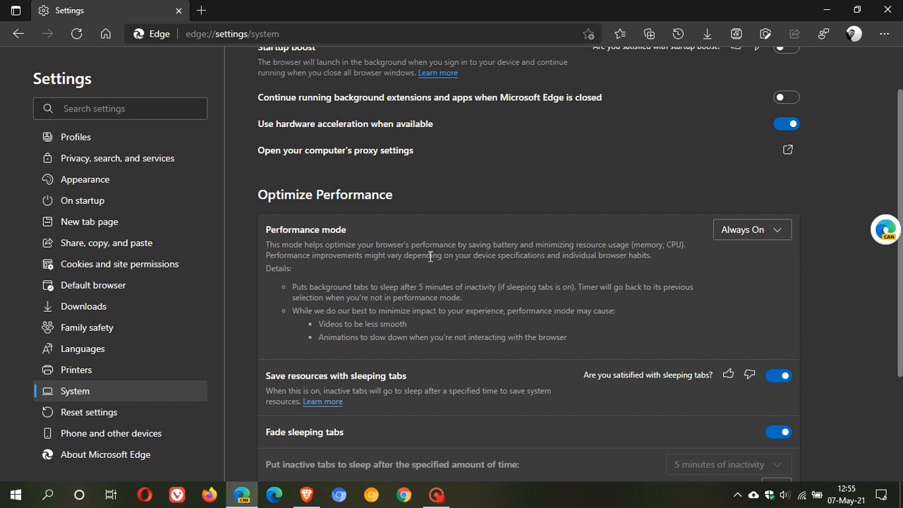
{"action": "mouse_move", "coordinate": [545, 250]}
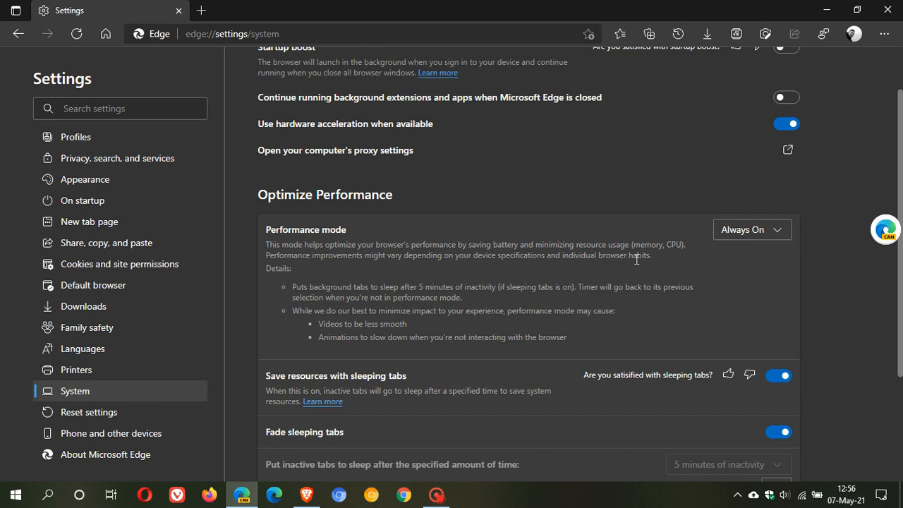
{"action": "mouse_move", "coordinate": [656, 263]}
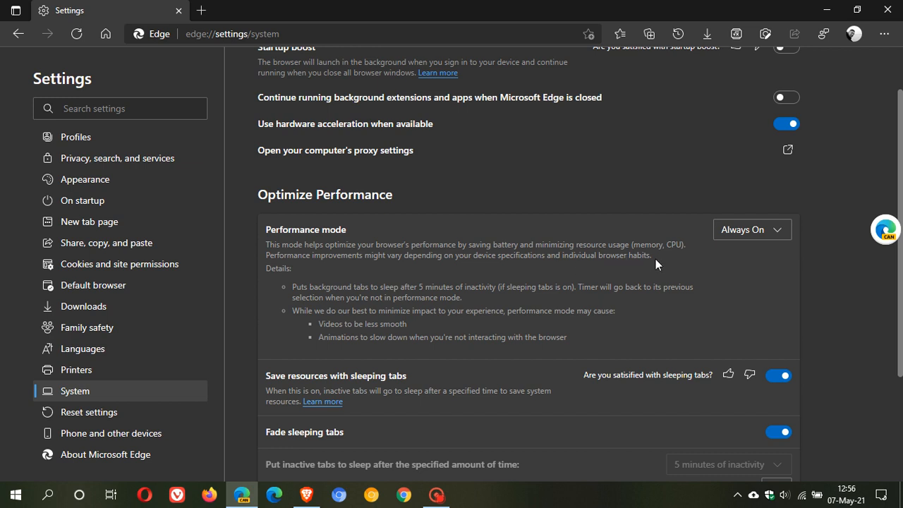
{"action": "scroll", "scroll_direction": "down", "scroll_amount": 3}
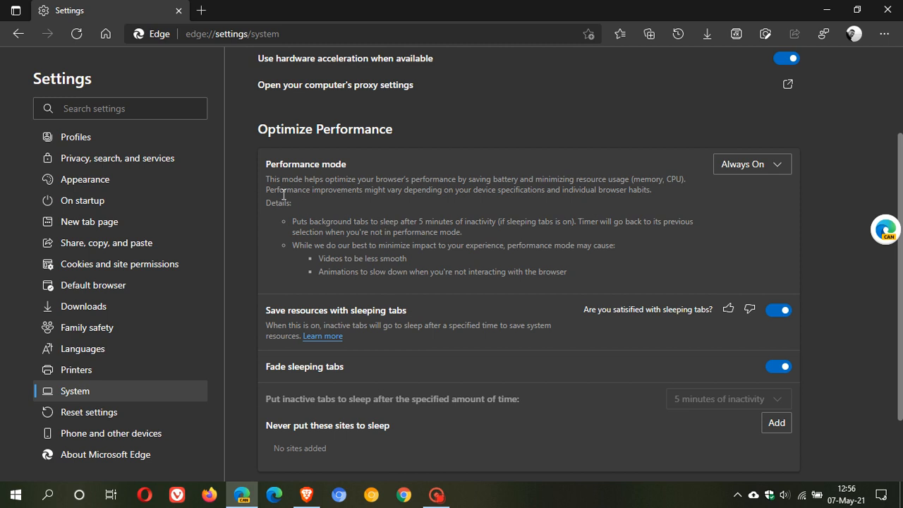
{"action": "mouse_move", "coordinate": [323, 221]}
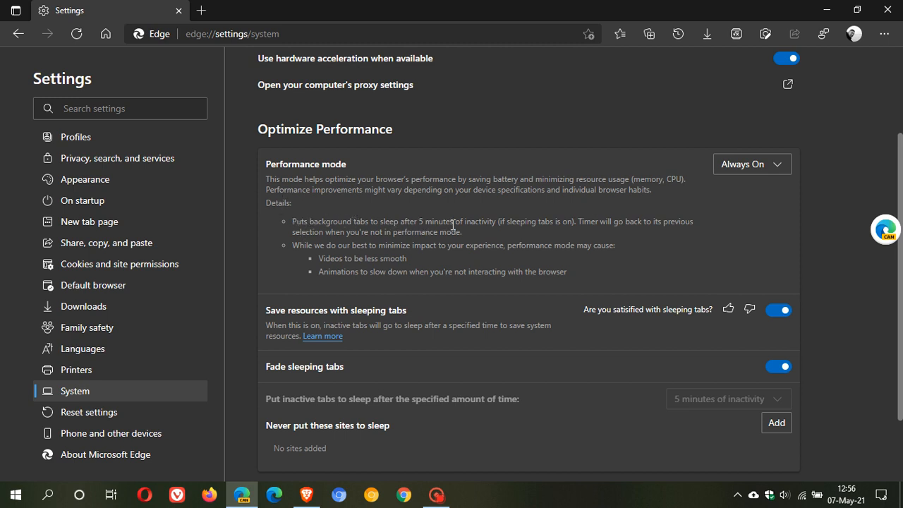
{"action": "mouse_move", "coordinate": [571, 223]}
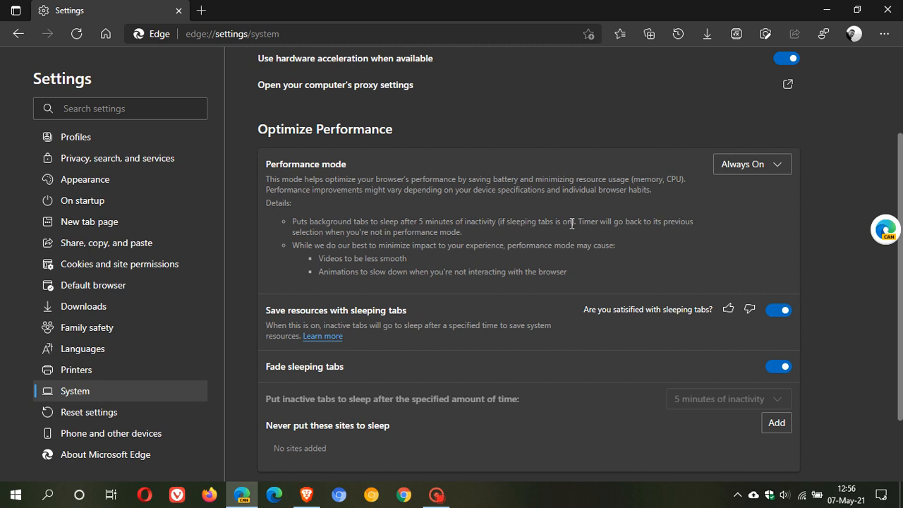
{"action": "mouse_move", "coordinate": [558, 321]}
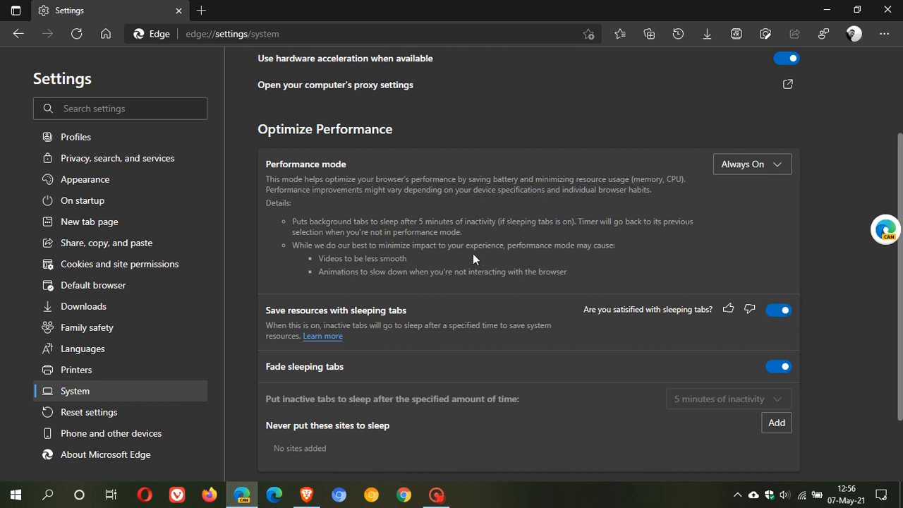
{"action": "mouse_move", "coordinate": [477, 235]}
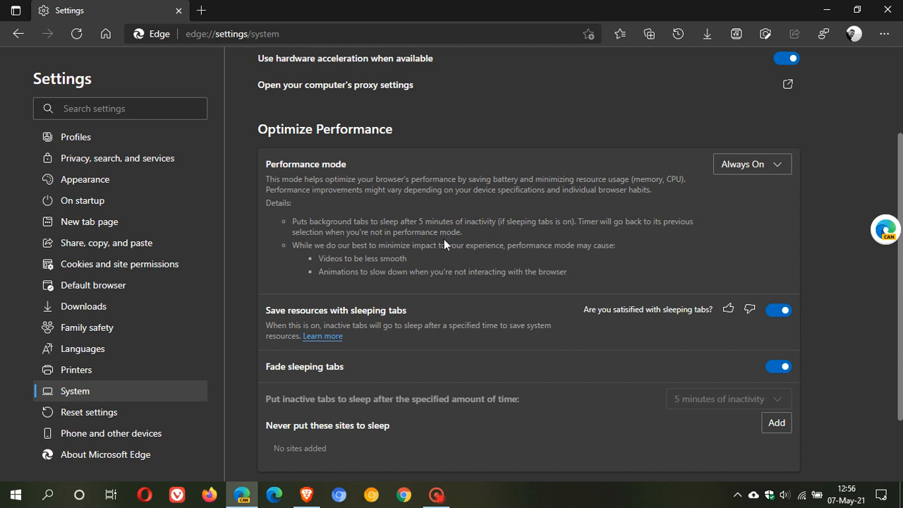
{"action": "mouse_move", "coordinate": [377, 383]}
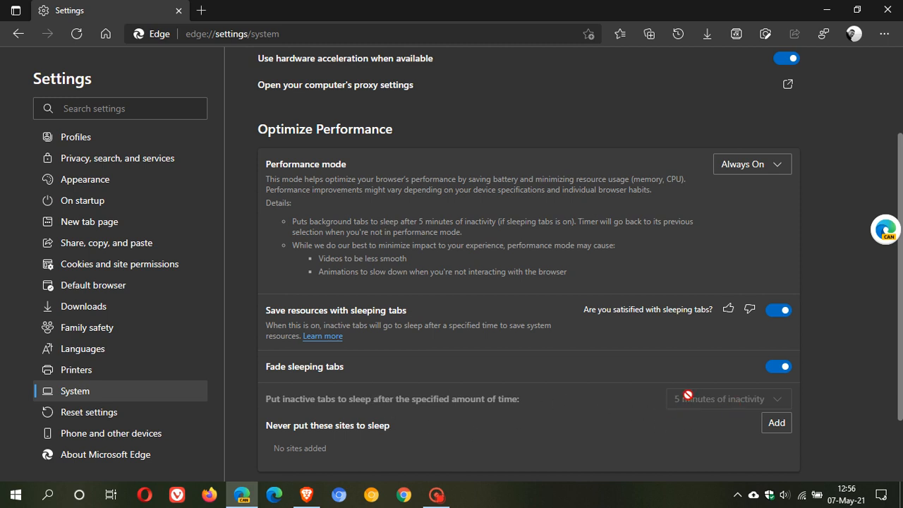
{"action": "mouse_move", "coordinate": [709, 399]}
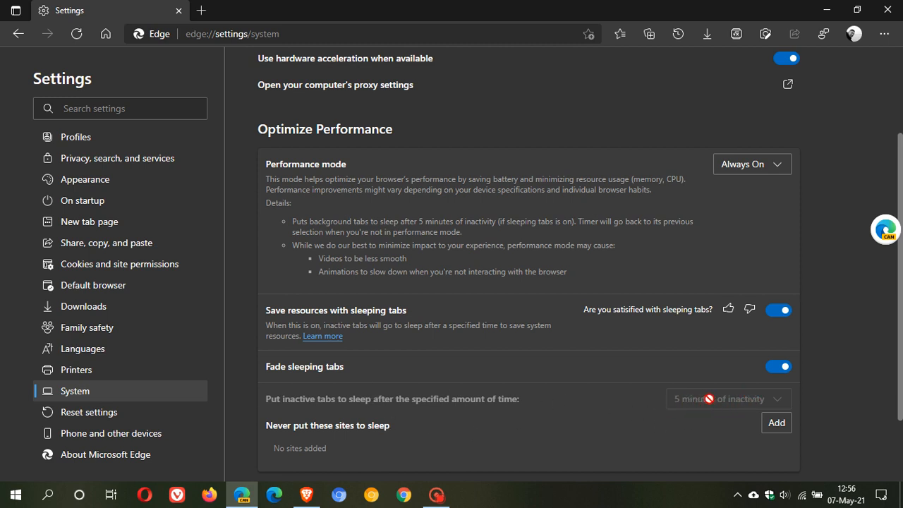
{"action": "mouse_move", "coordinate": [699, 401]}
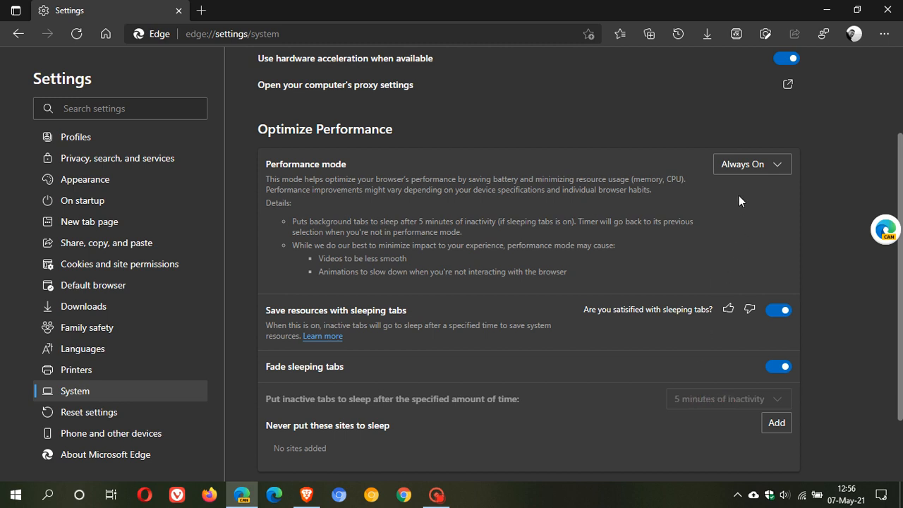
Step: Set Performance mode to Always Off, making the sleep timer show 2 hours
{"action": "left_click", "coordinate": [752, 164]}
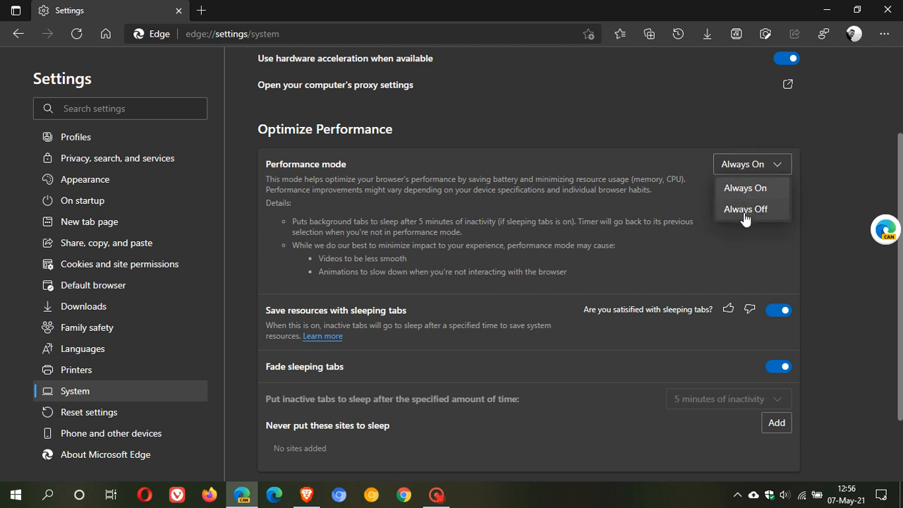
{"action": "left_click", "coordinate": [745, 209]}
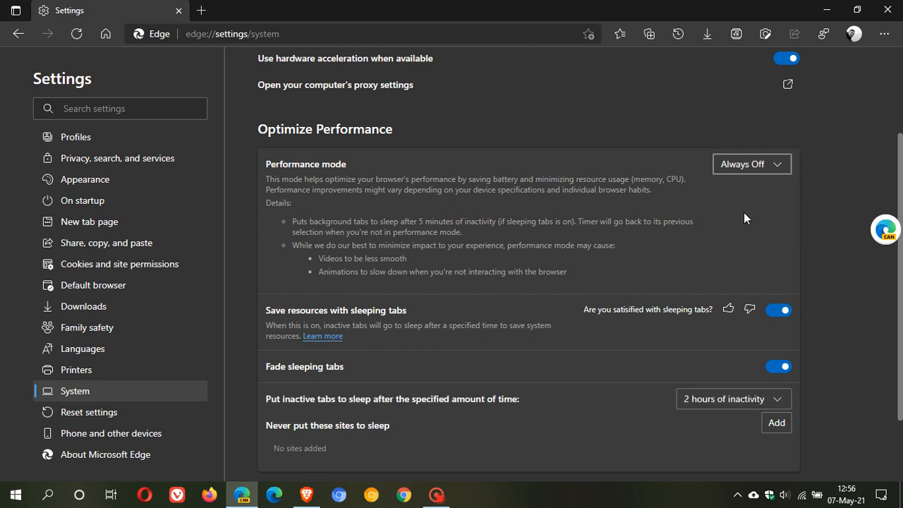
{"action": "mouse_move", "coordinate": [684, 416]}
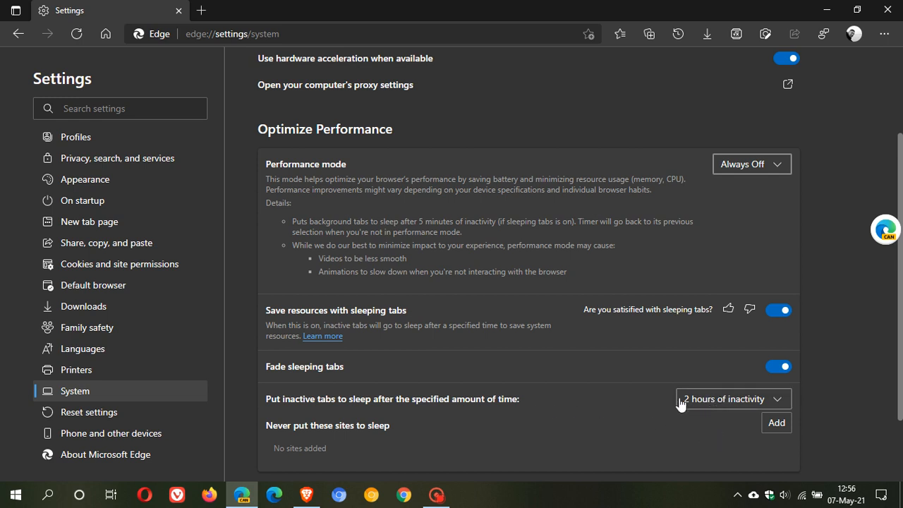
{"action": "mouse_move", "coordinate": [722, 402]}
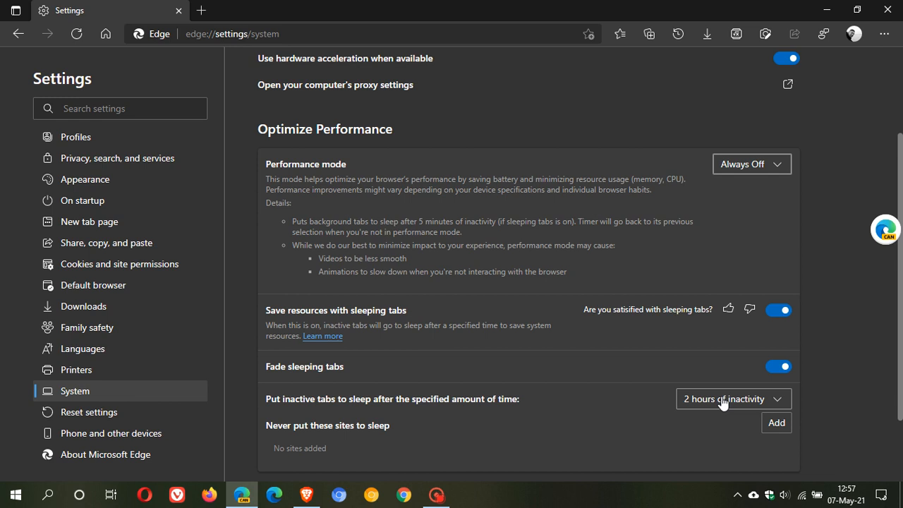
{"action": "mouse_move", "coordinate": [693, 358]}
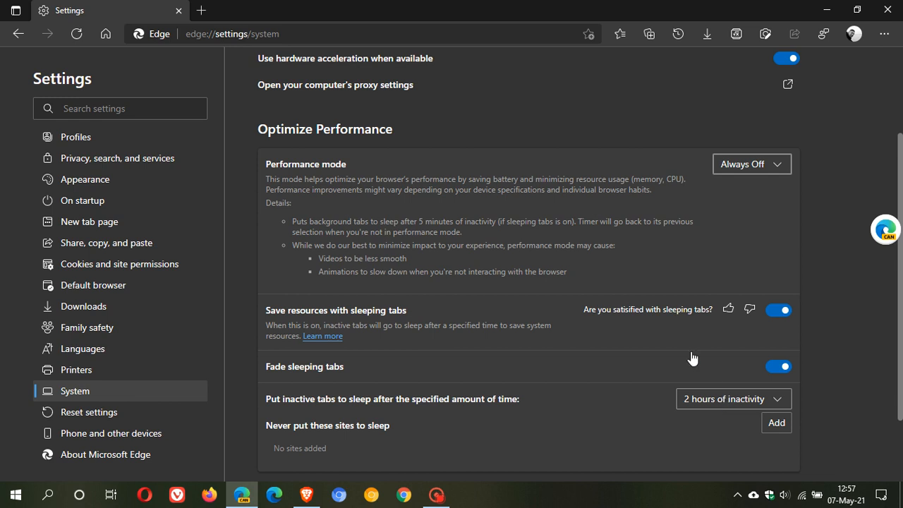
Step: Return Performance mode to Always On and open a new browser tab
{"action": "left_click", "coordinate": [751, 163]}
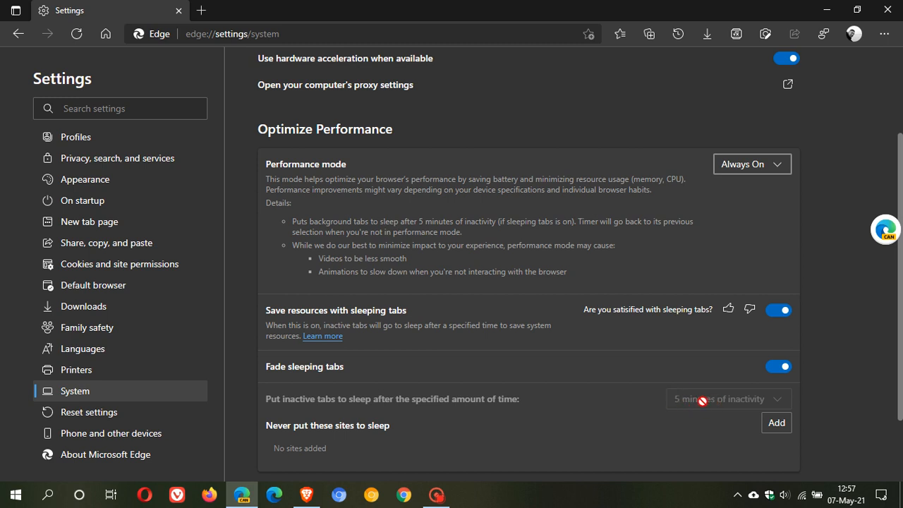
{"action": "mouse_move", "coordinate": [702, 402]}
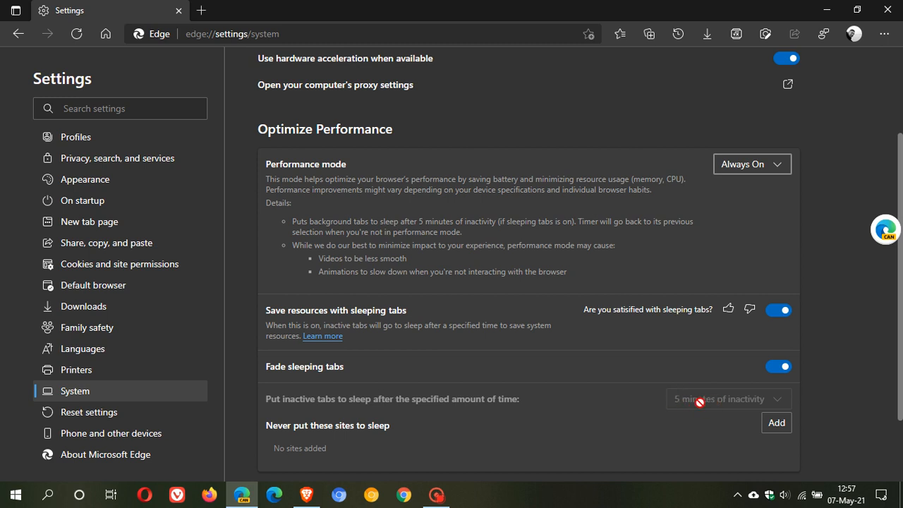
{"action": "mouse_move", "coordinate": [598, 240]}
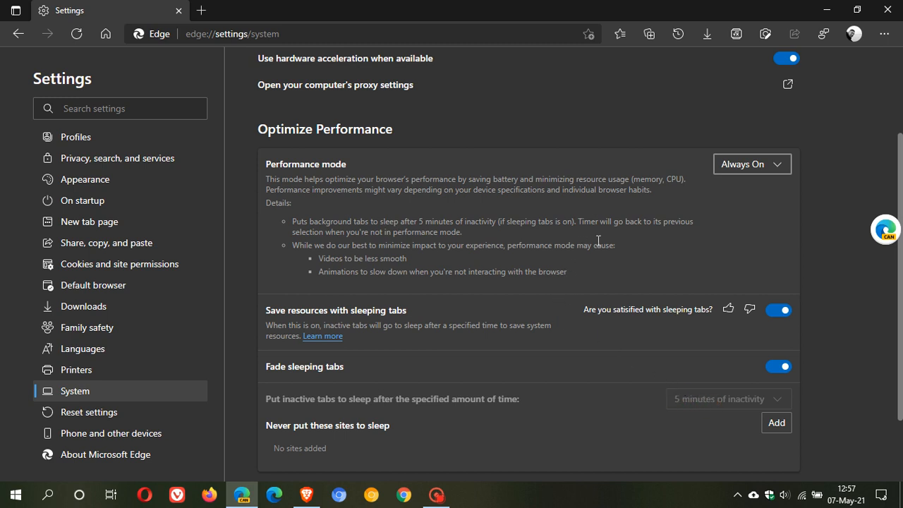
{"action": "mouse_move", "coordinate": [314, 233]}
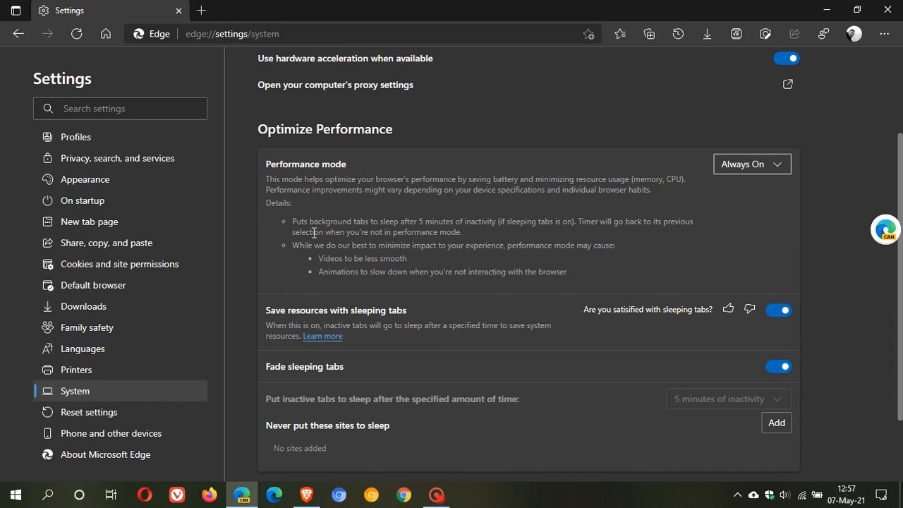
{"action": "mouse_move", "coordinate": [453, 237]}
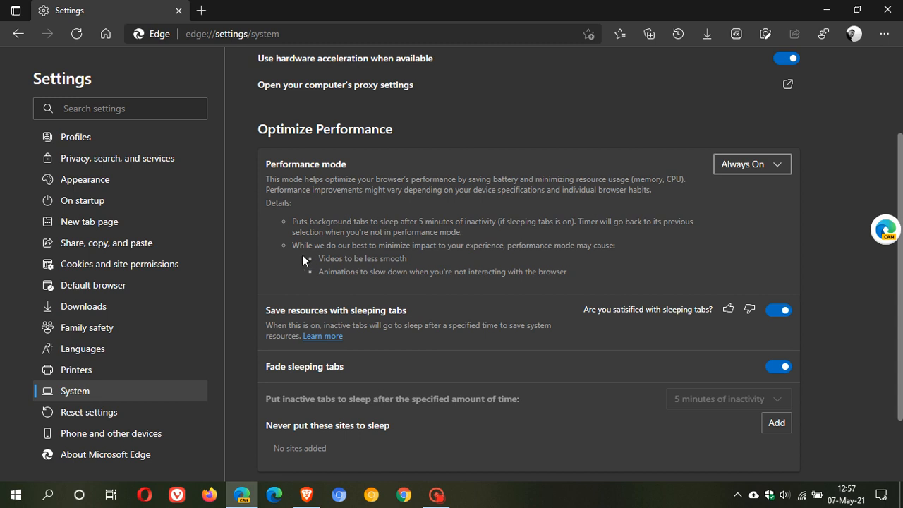
{"action": "mouse_move", "coordinate": [418, 259]}
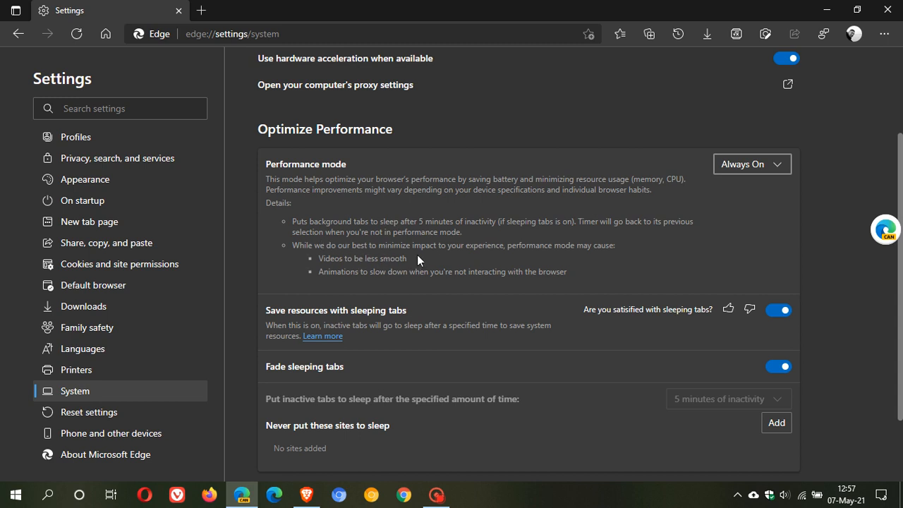
{"action": "mouse_move", "coordinate": [492, 258]}
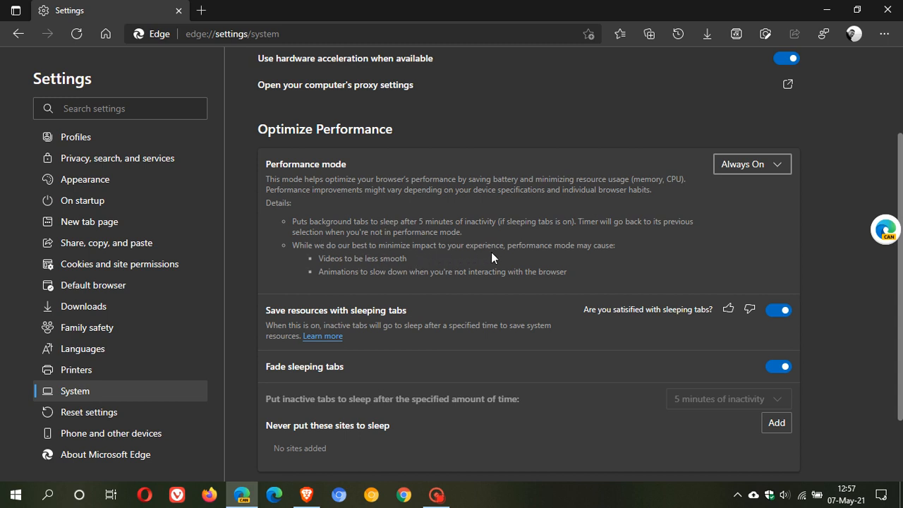
{"action": "mouse_move", "coordinate": [337, 261]}
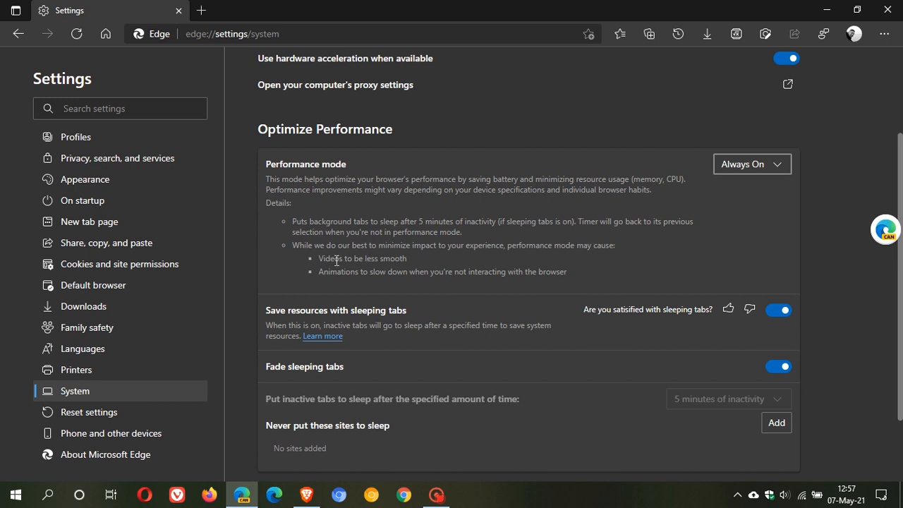
{"action": "mouse_move", "coordinate": [397, 257]}
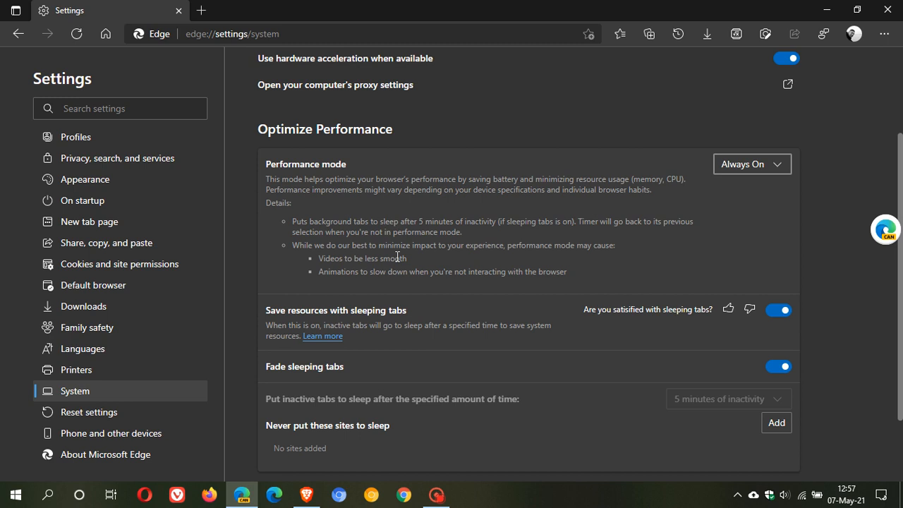
{"action": "mouse_move", "coordinate": [421, 263]}
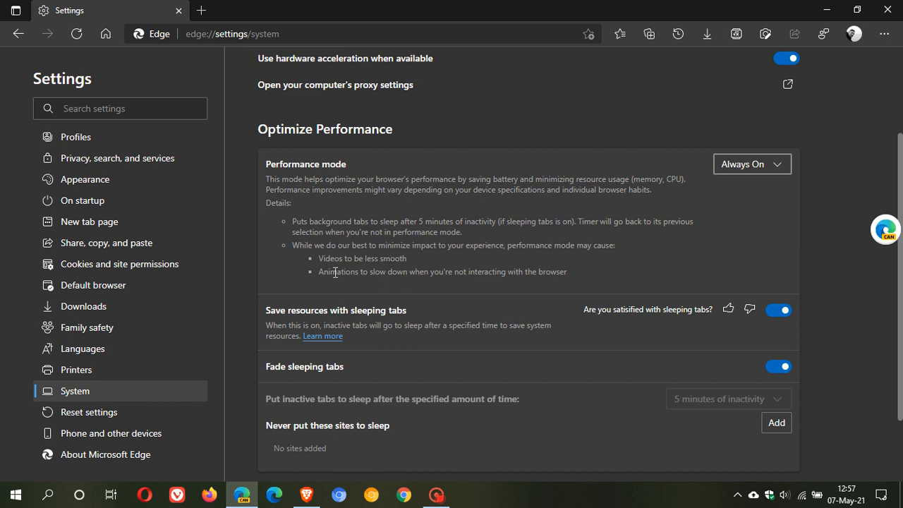
{"action": "mouse_move", "coordinate": [385, 286]}
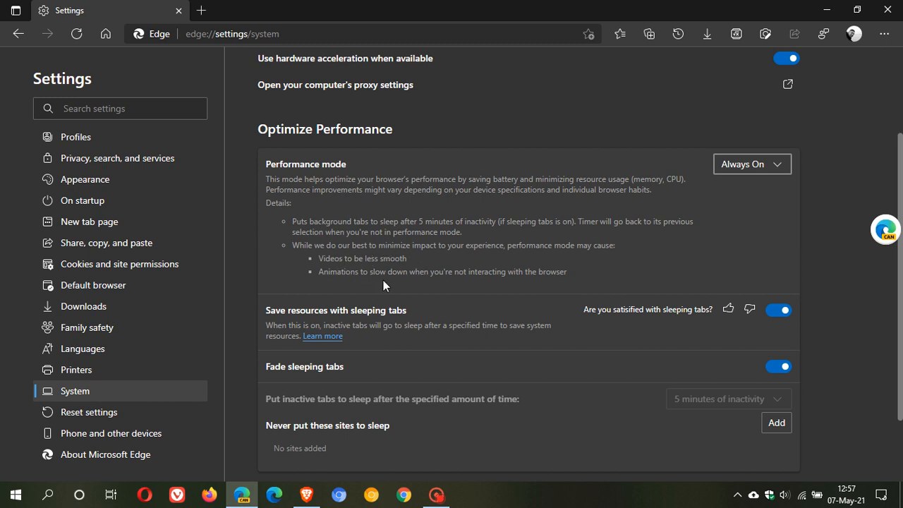
{"action": "mouse_move", "coordinate": [530, 284]}
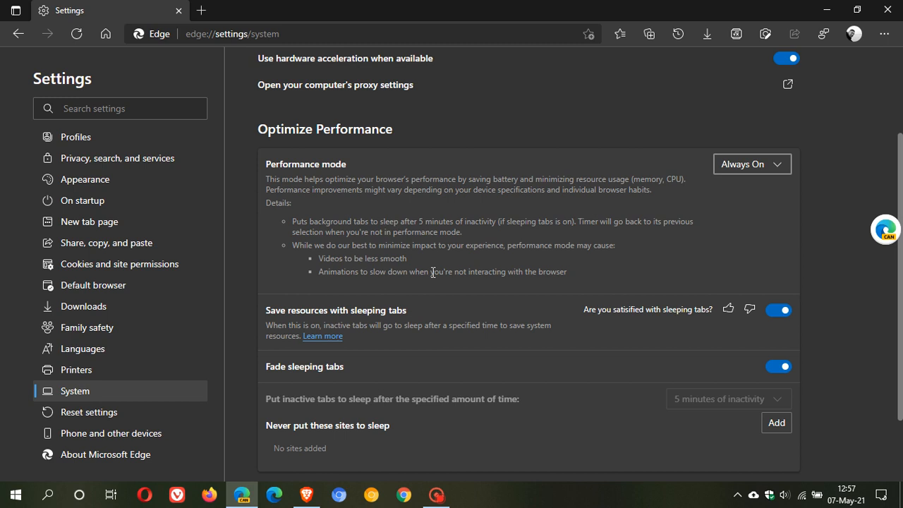
{"action": "mouse_move", "coordinate": [532, 211]}
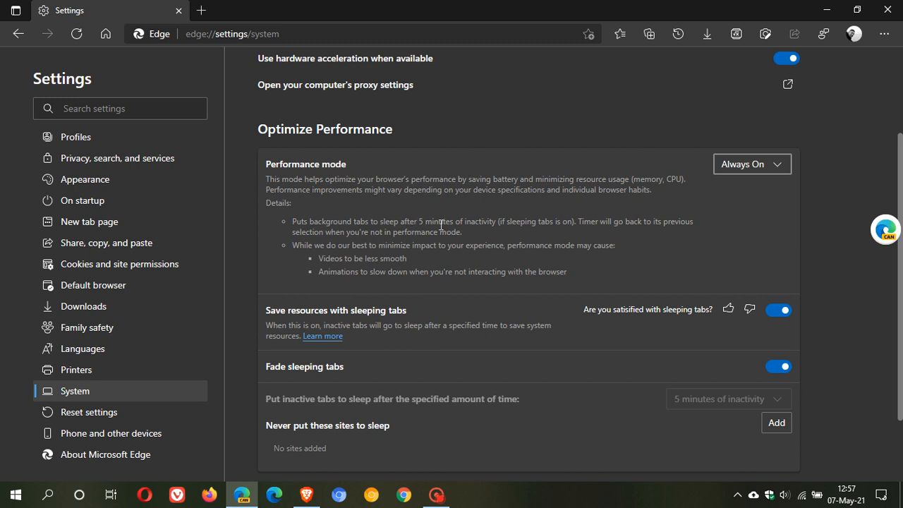
{"action": "mouse_move", "coordinate": [437, 245]}
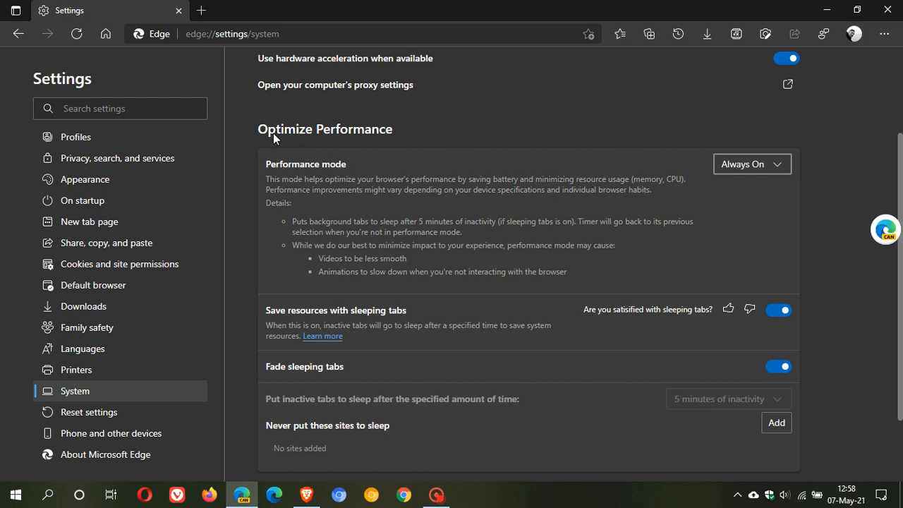
{"action": "left_click", "coordinate": [201, 10]}
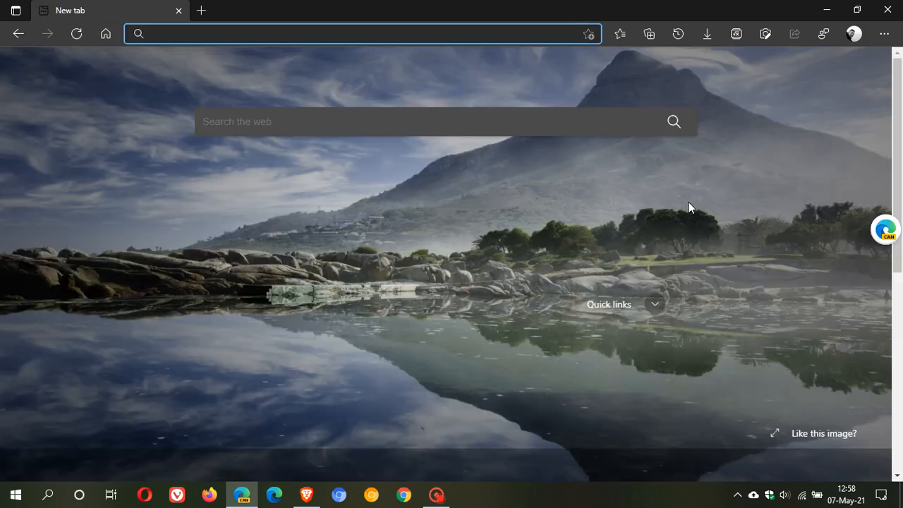